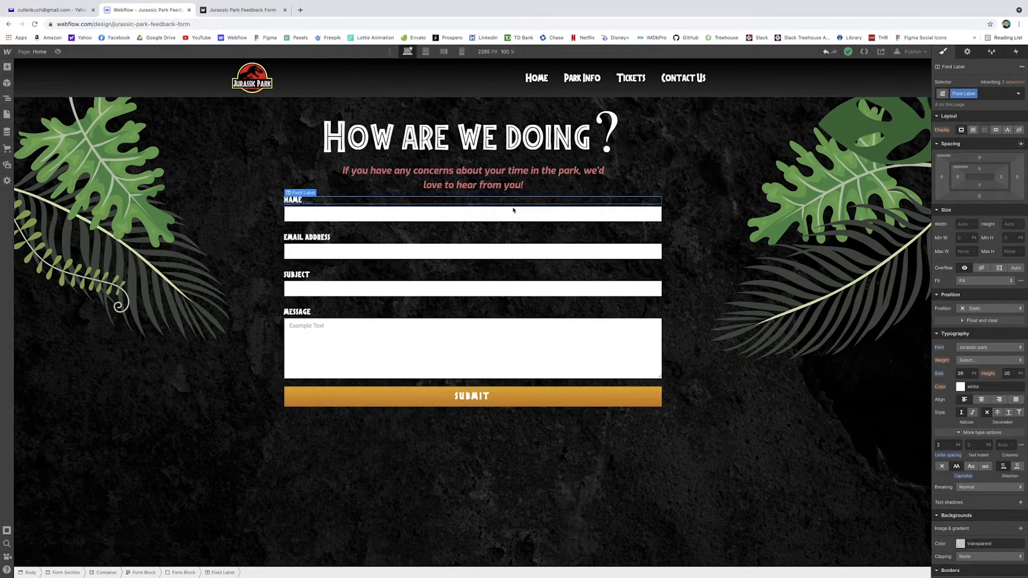
# Step: Select the Name input so its text field settings (ID, name, placeholder, type) appear
pyautogui.click(967, 51)
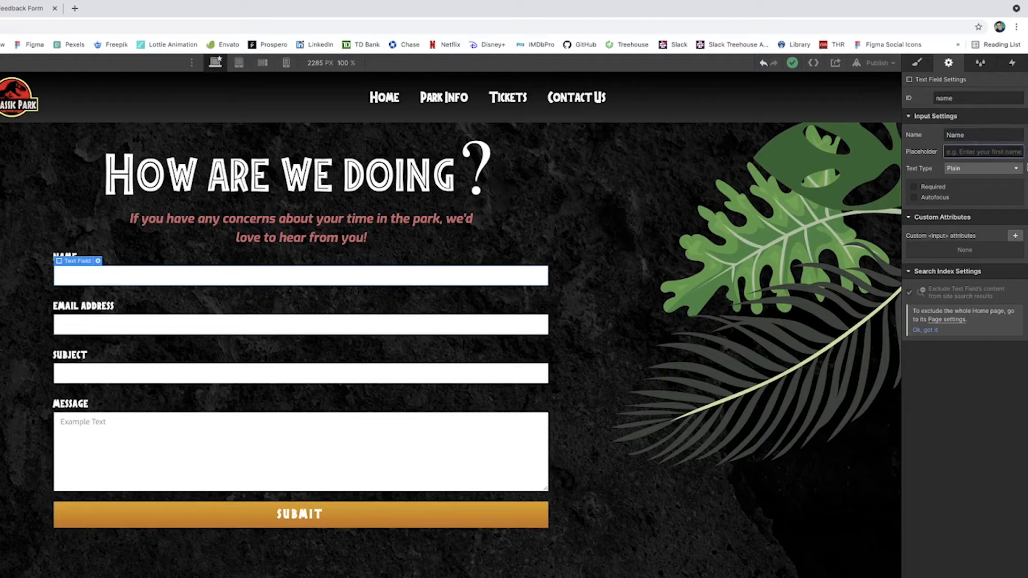
# Step: Set the Name placeholder to start with 'Please en' and test-type 'gfgdfg' in preview
pyautogui.write('Please')
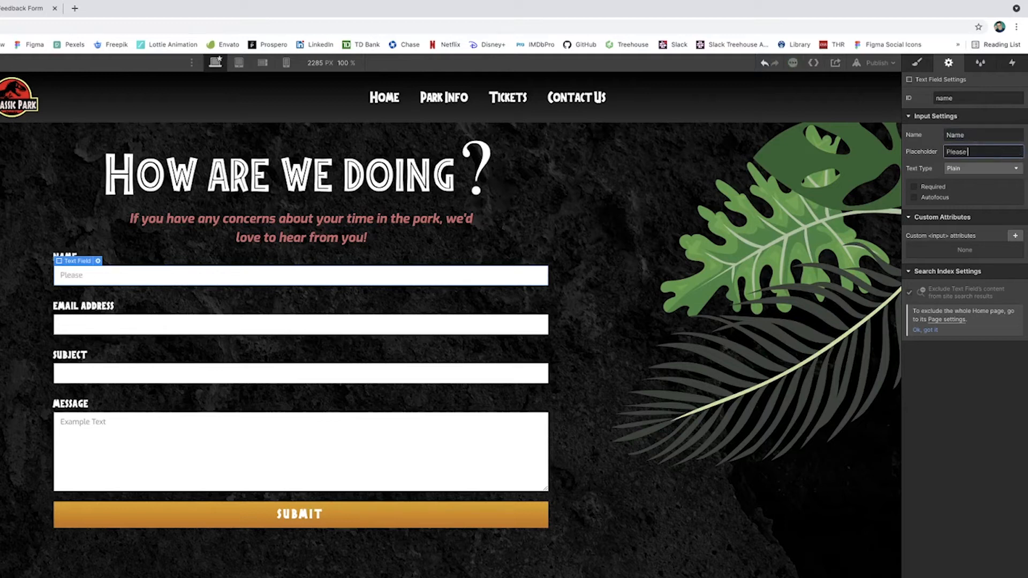
pyautogui.write('en')
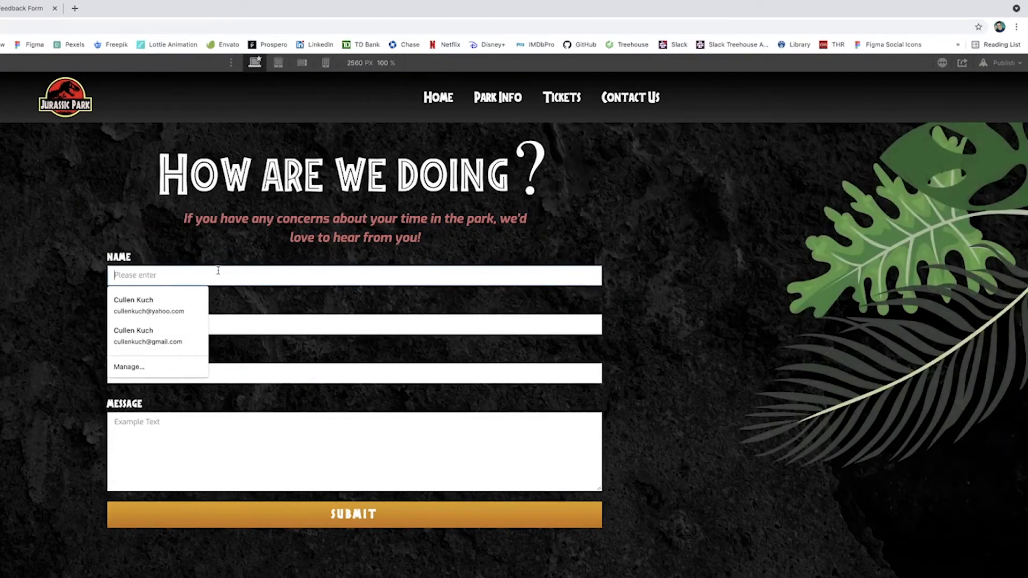
pyautogui.write('gfgdfg')
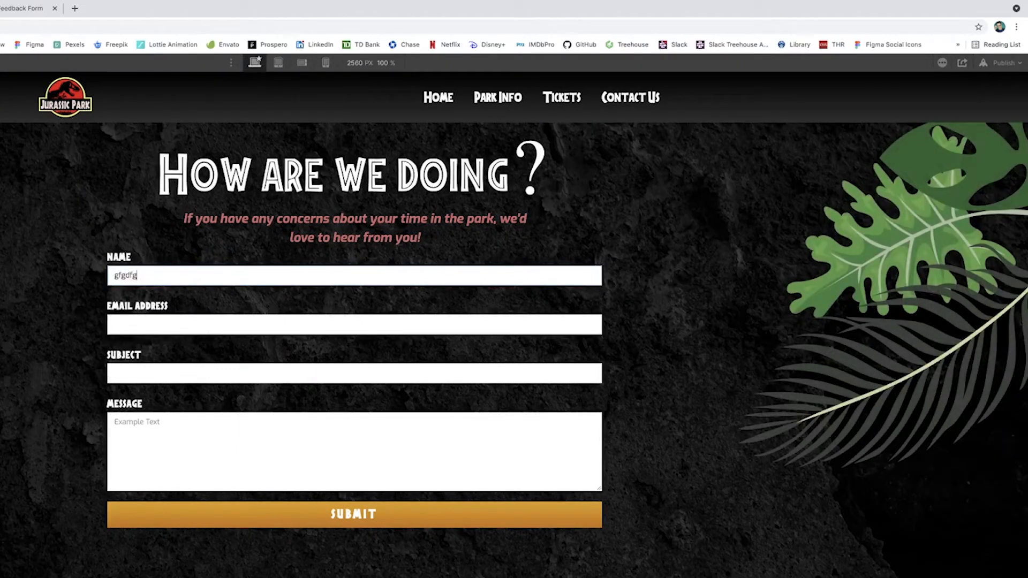